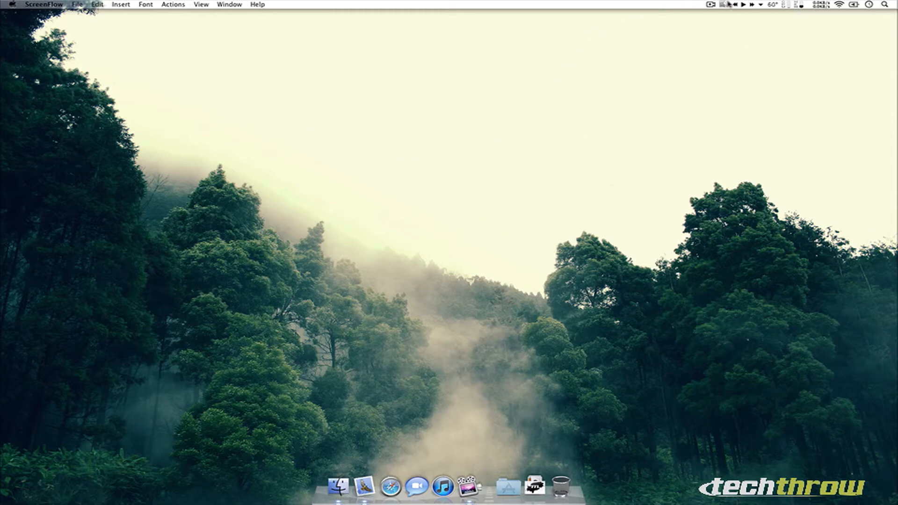
# Open TotalFinder Preferences from the menu bar icon and glance at the General pane
pyautogui.click(724, 5)
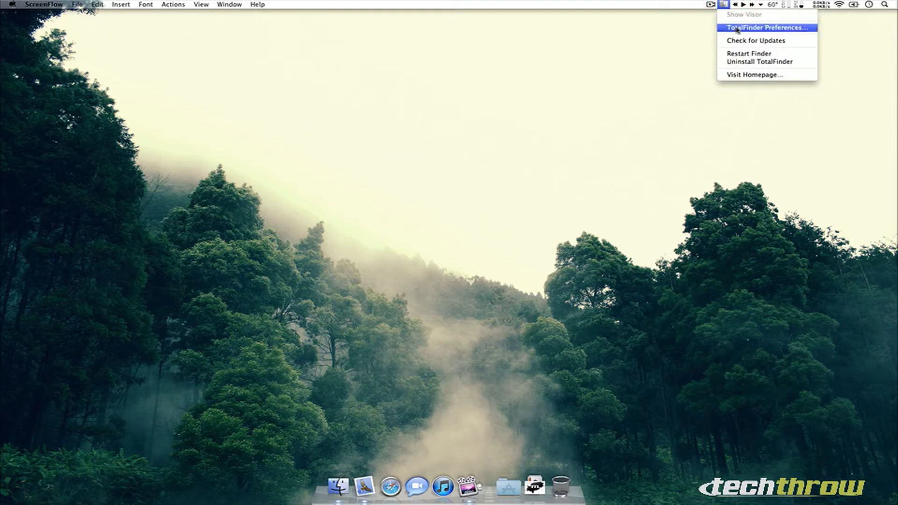
pyautogui.click(768, 27)
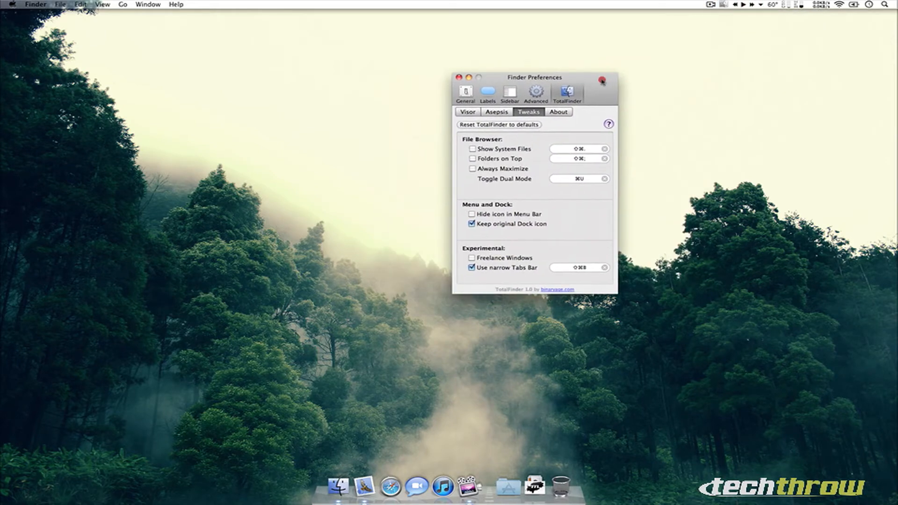
pyautogui.click(465, 92)
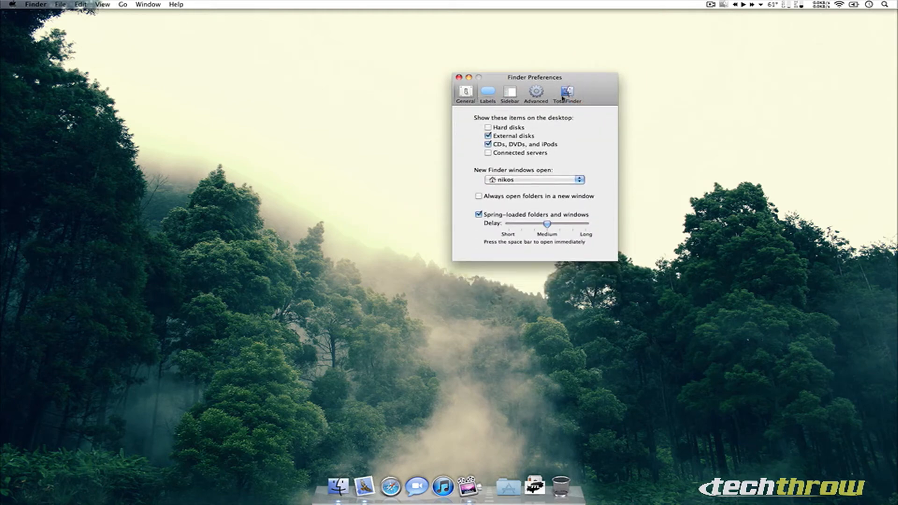
# Return to the TotalFinder pane and show the About page with version 1.0 details
pyautogui.click(567, 93)
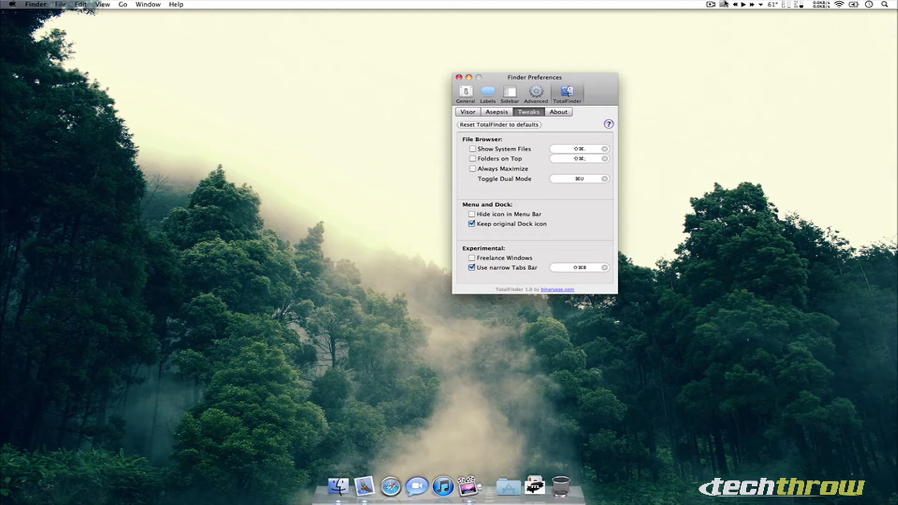
pyautogui.click(558, 111)
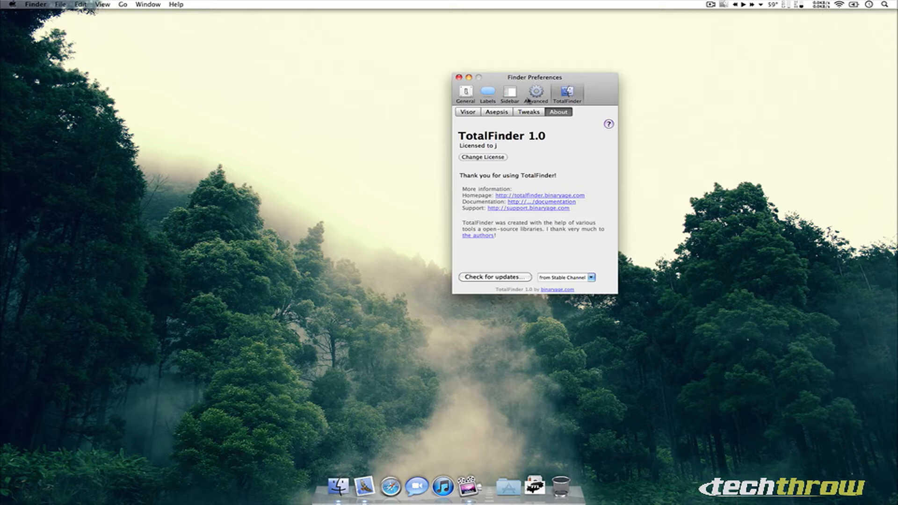
# Show the Tweaks settings, move the preferences aside and open a home-folder Finder window
pyautogui.click(527, 111)
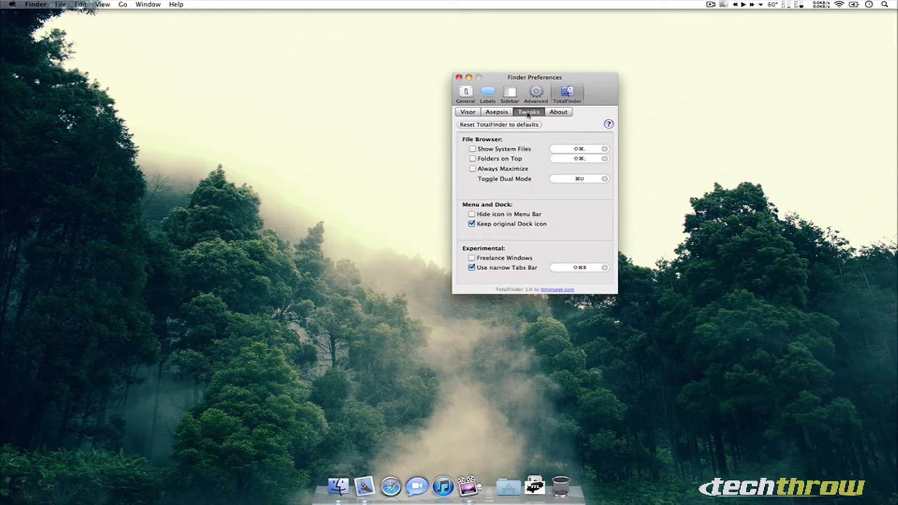
pyautogui.moveTo(532, 77); pyautogui.dragTo(635, 35)
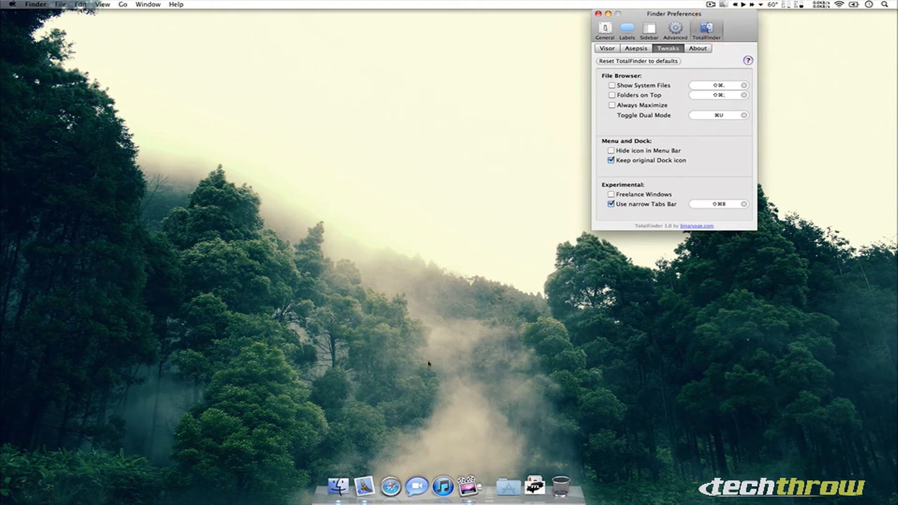
pyautogui.click(364, 485)
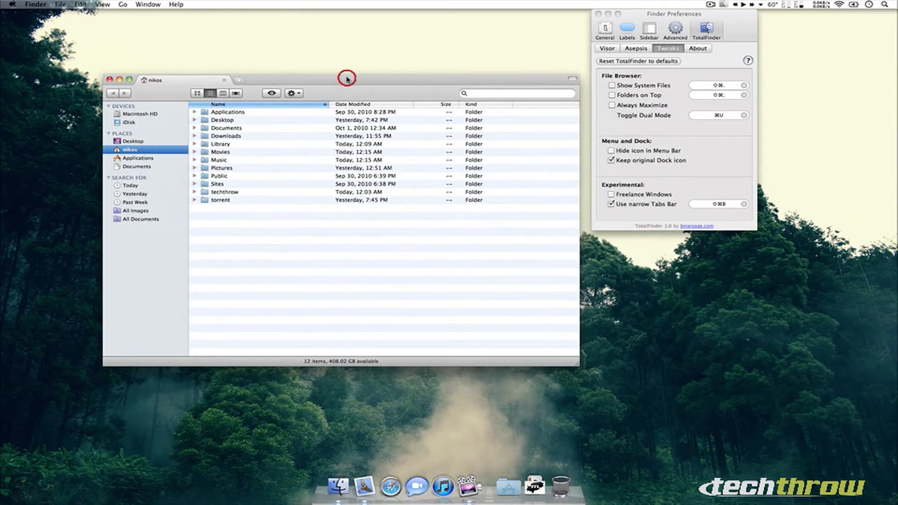
# Toggle Show System Files on and back off in Tweaks
pyautogui.click(612, 86)
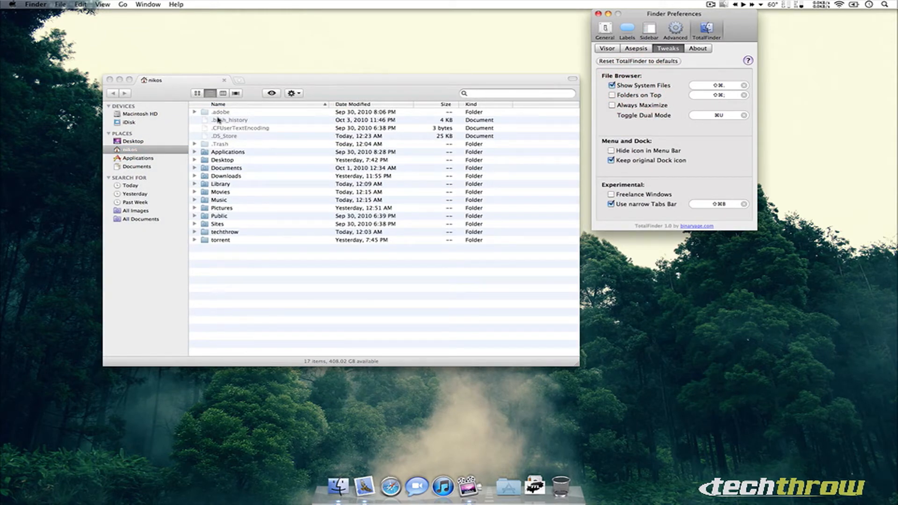
pyautogui.click(612, 85)
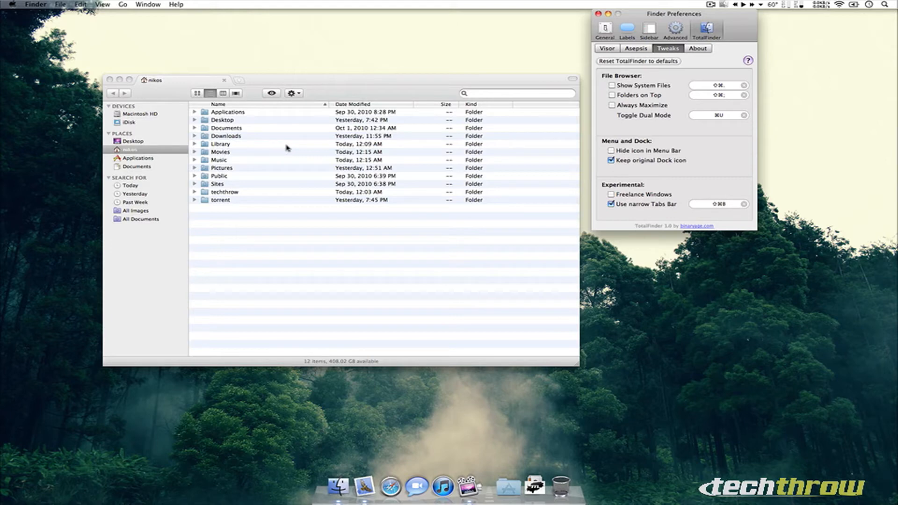
pyautogui.moveTo(242, 168)
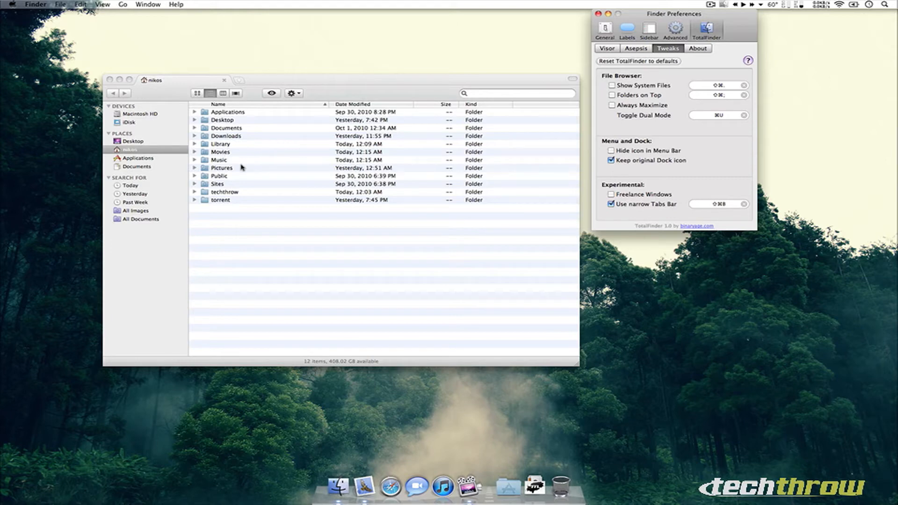
# Open Pictures, enable Folders on Top, and toggle Always Maximize on then off
pyautogui.doubleClick(221, 168)
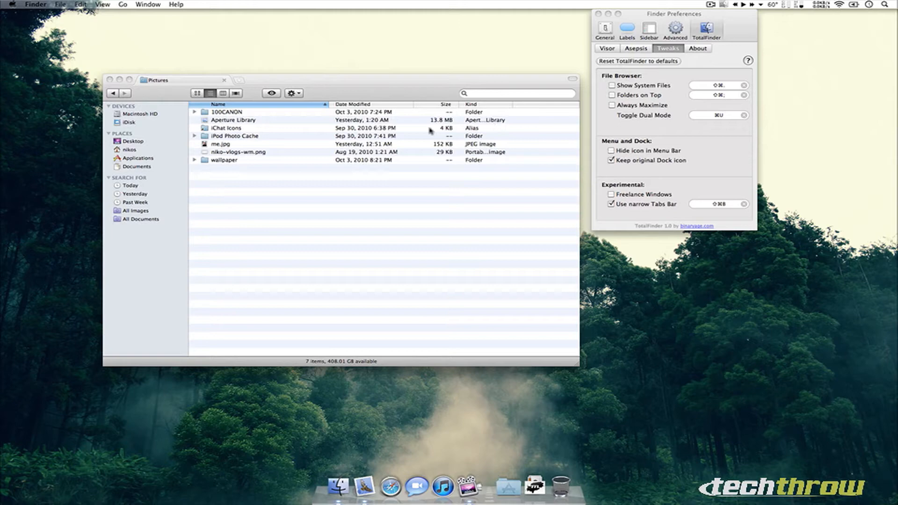
pyautogui.moveTo(324, 196)
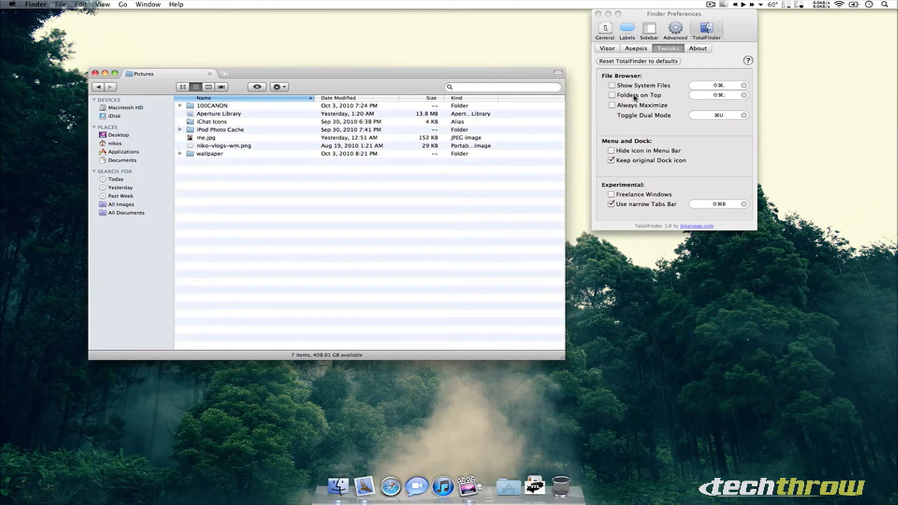
pyautogui.click(612, 96)
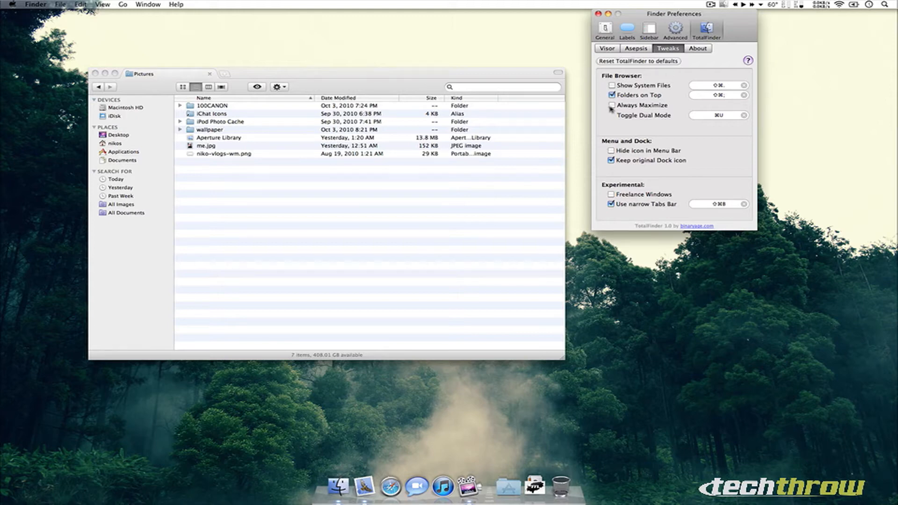
pyautogui.click(611, 109)
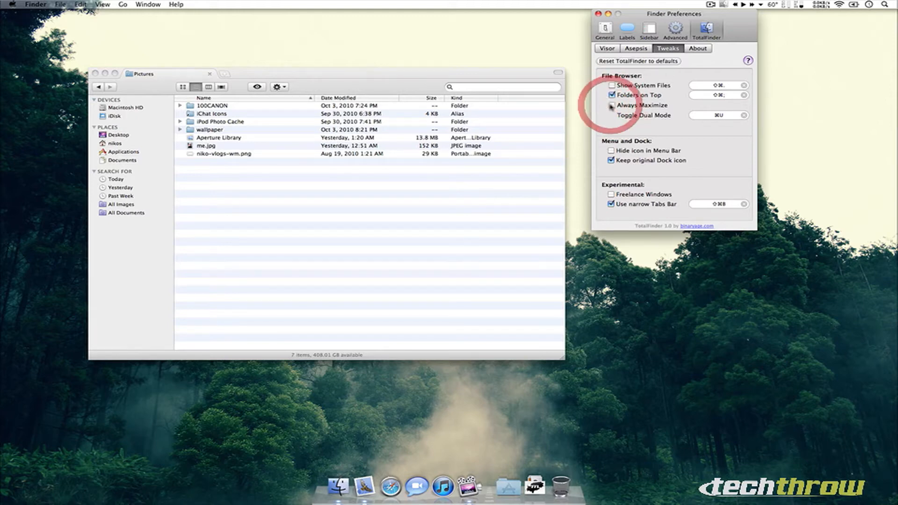
pyautogui.click(611, 105)
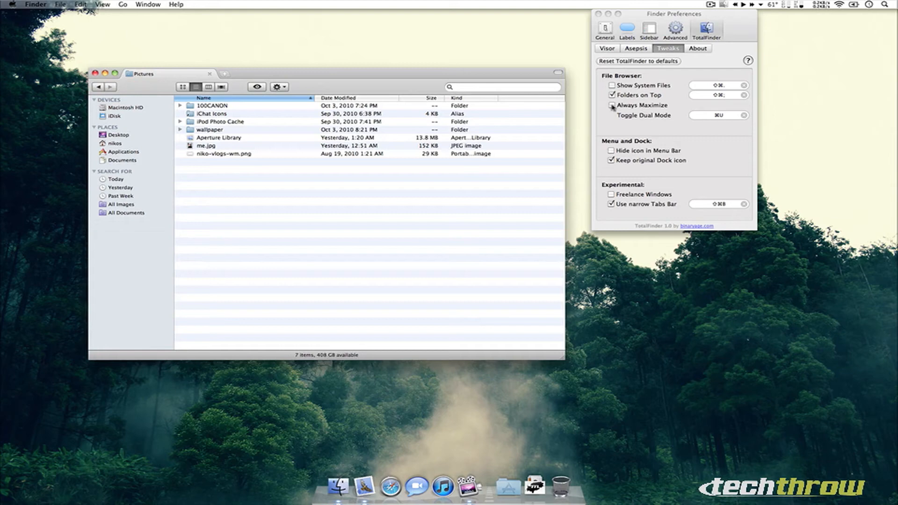
pyautogui.click(611, 104)
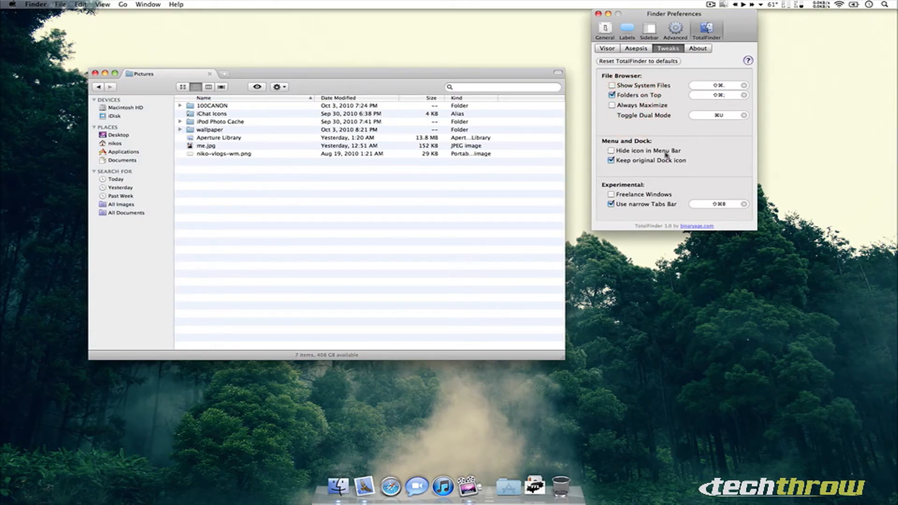
pyautogui.click(611, 149)
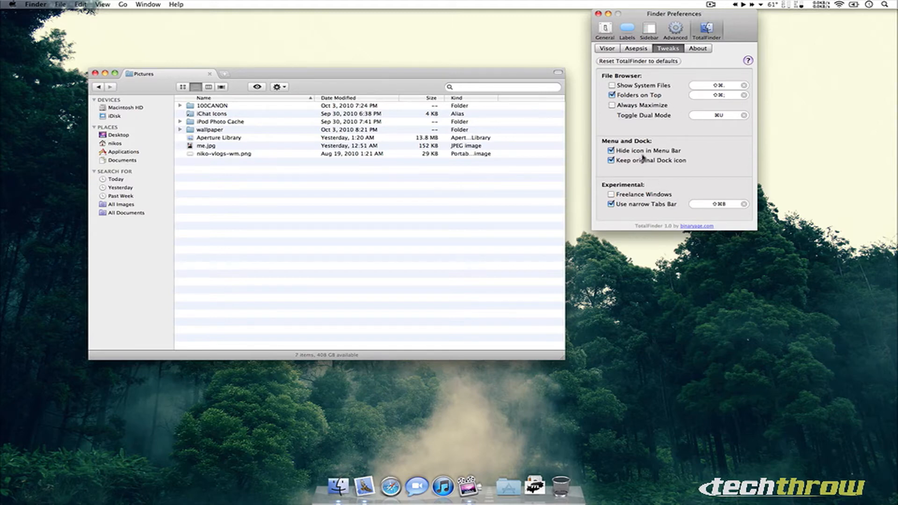
pyautogui.click(611, 150)
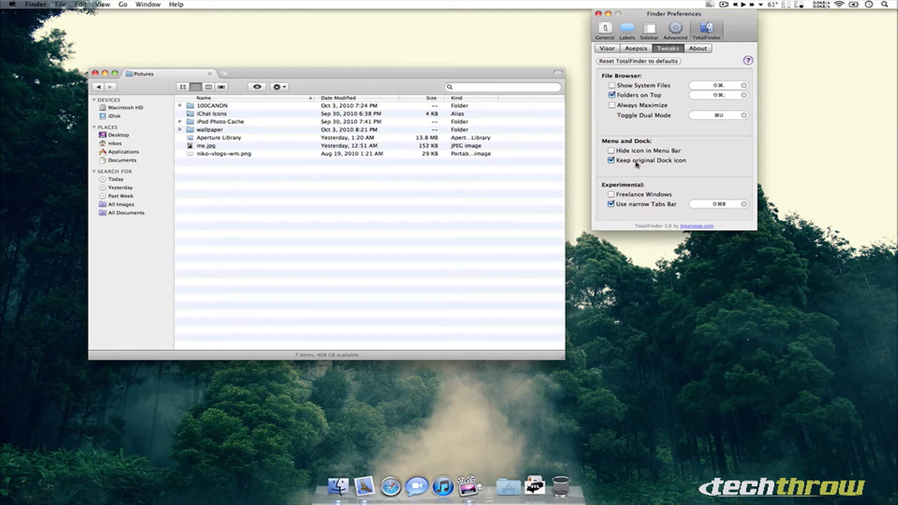
pyautogui.click(611, 160)
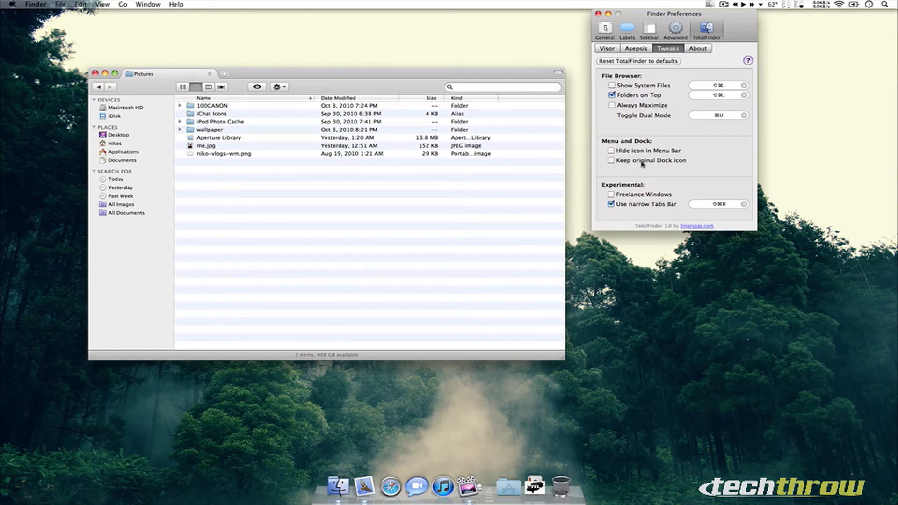
pyautogui.click(612, 160)
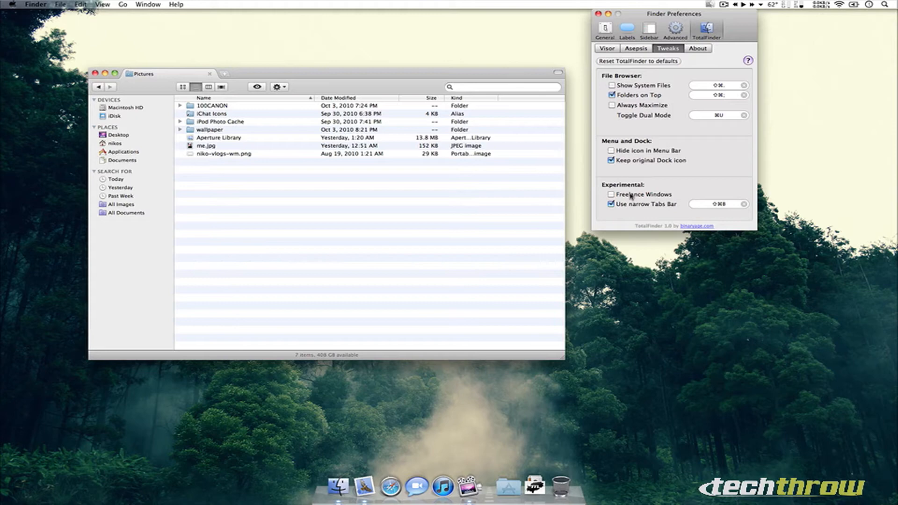
pyautogui.click(611, 195)
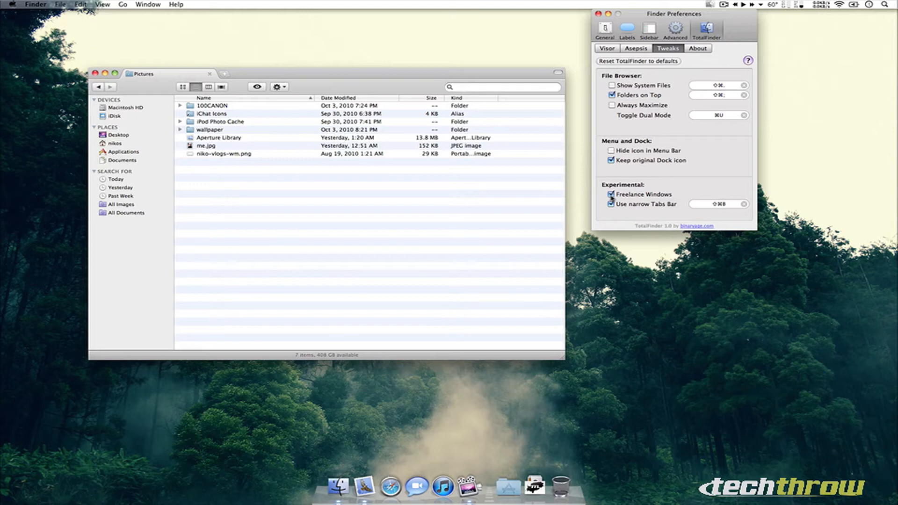
pyautogui.click(611, 194)
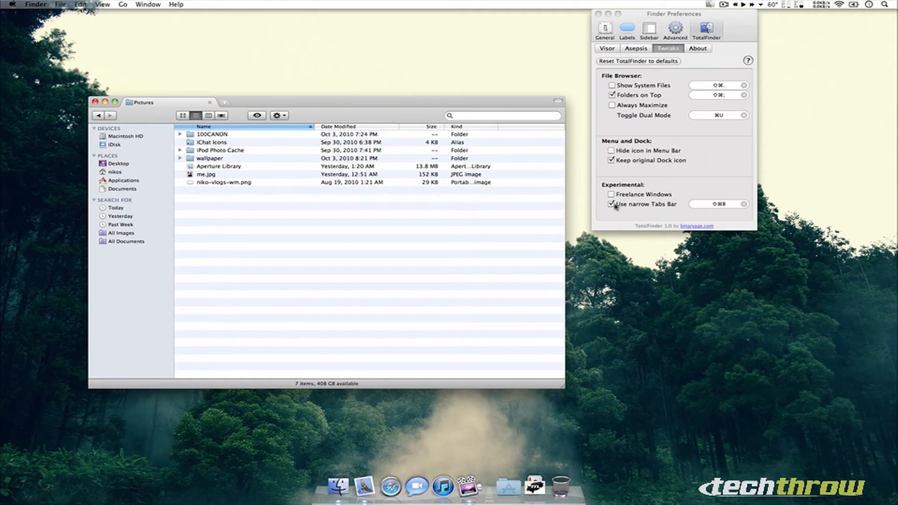
pyautogui.click(612, 204)
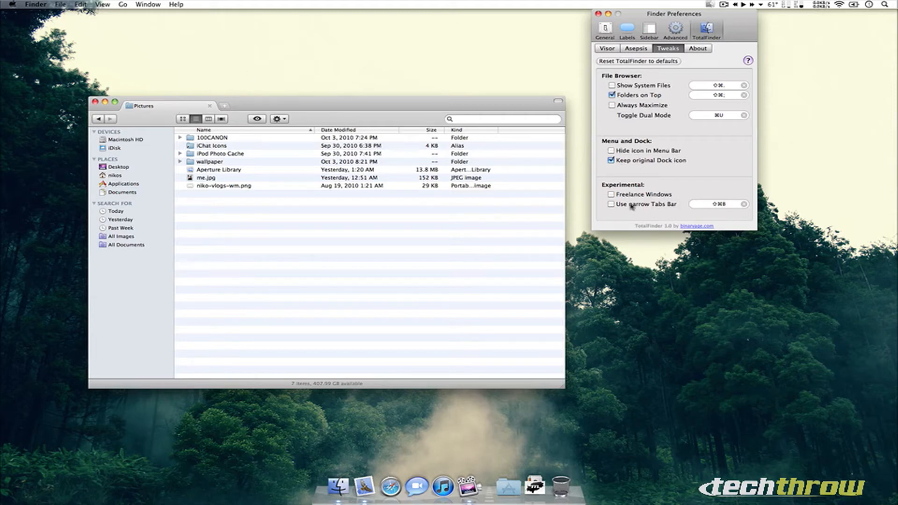
pyautogui.click(611, 204)
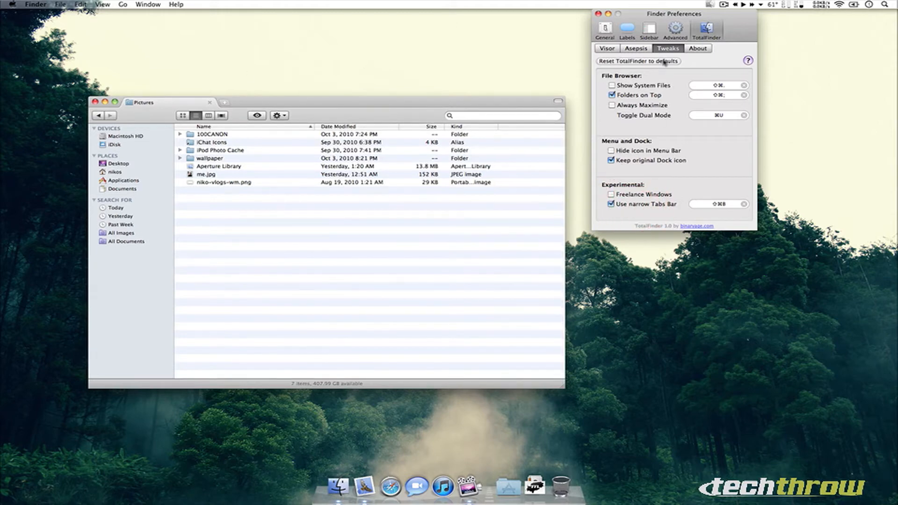
# Glance at the Asepsis settings, return to Tweaks and enable Show System Files
pyautogui.click(635, 47)
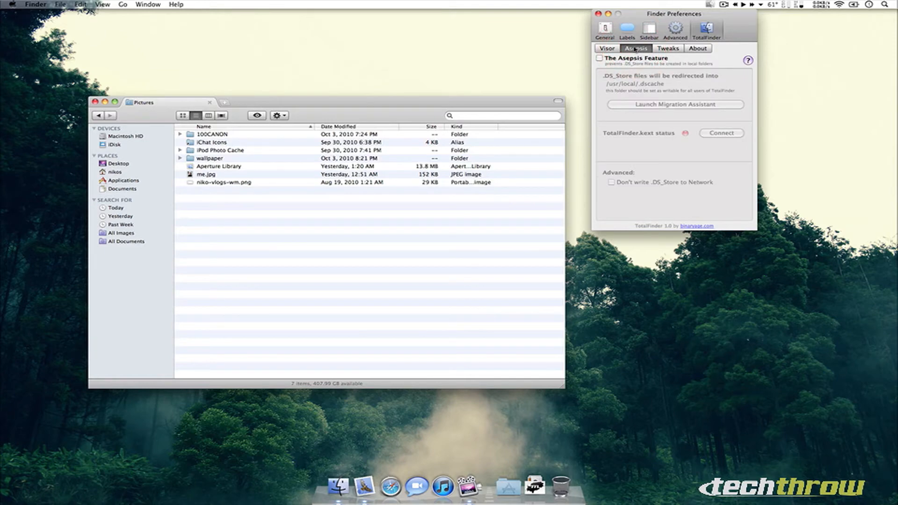
pyautogui.moveTo(691, 85)
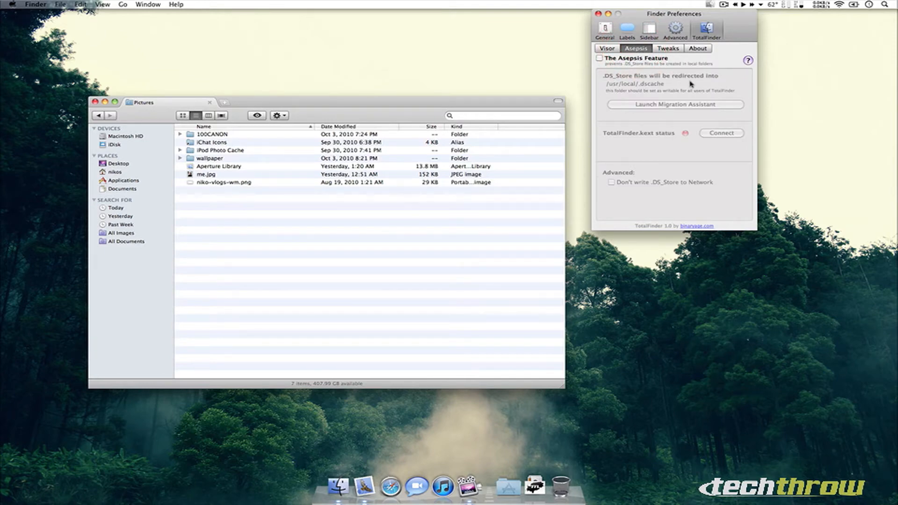
pyautogui.click(667, 48)
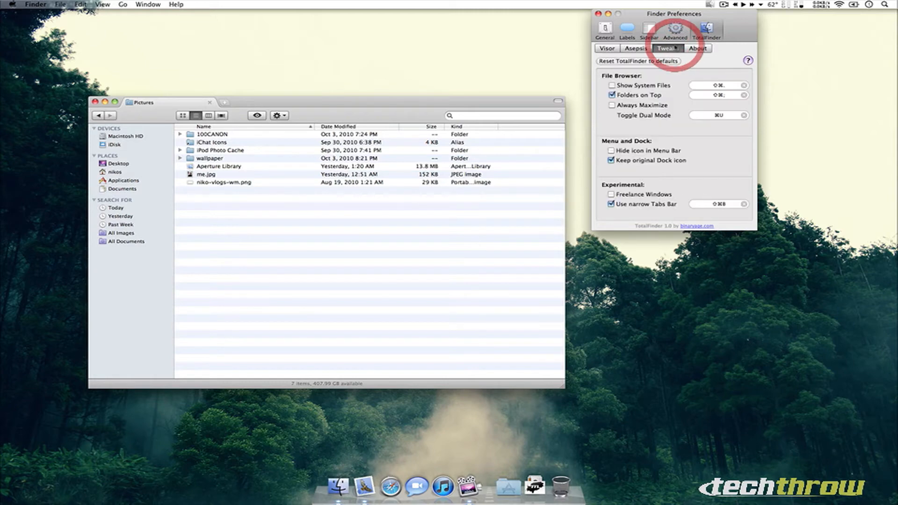
pyautogui.click(611, 85)
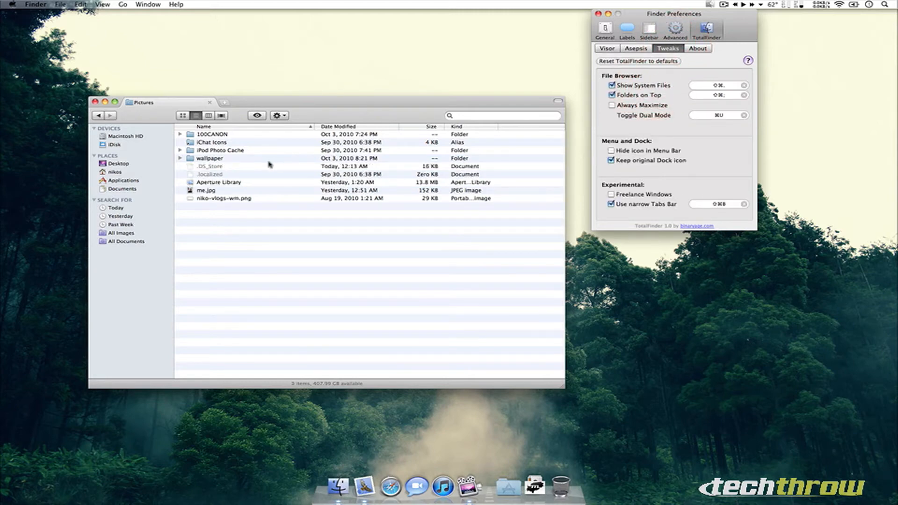
# Select the revealed .DS_Store file in Pictures, then refocus the preferences window
pyautogui.click(209, 166)
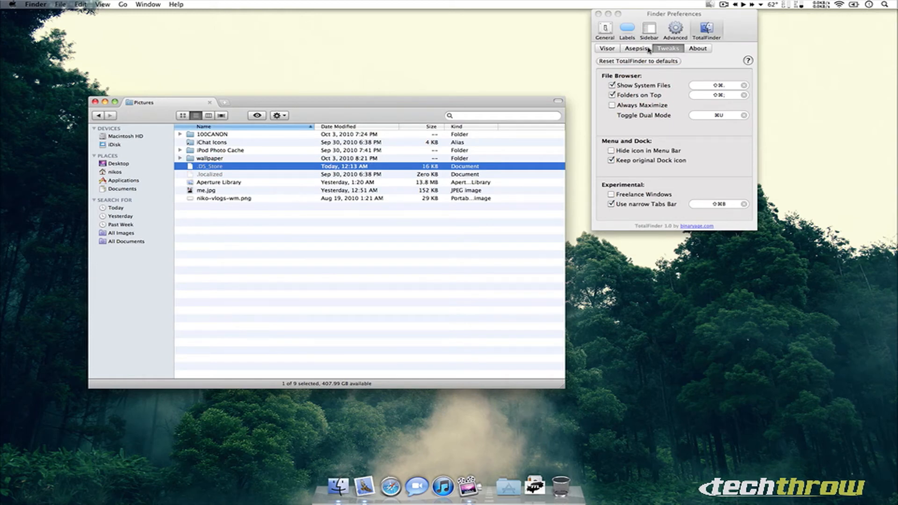
pyautogui.moveTo(262, 239)
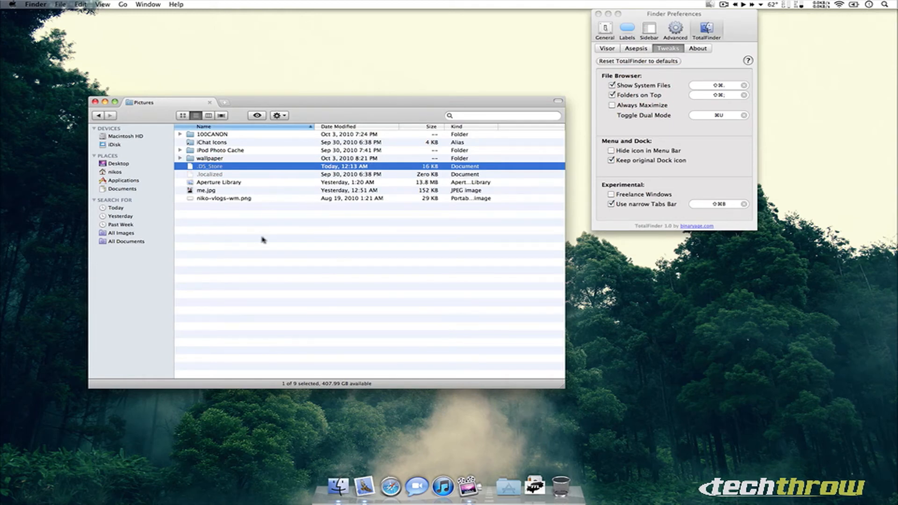
pyautogui.click(182, 115)
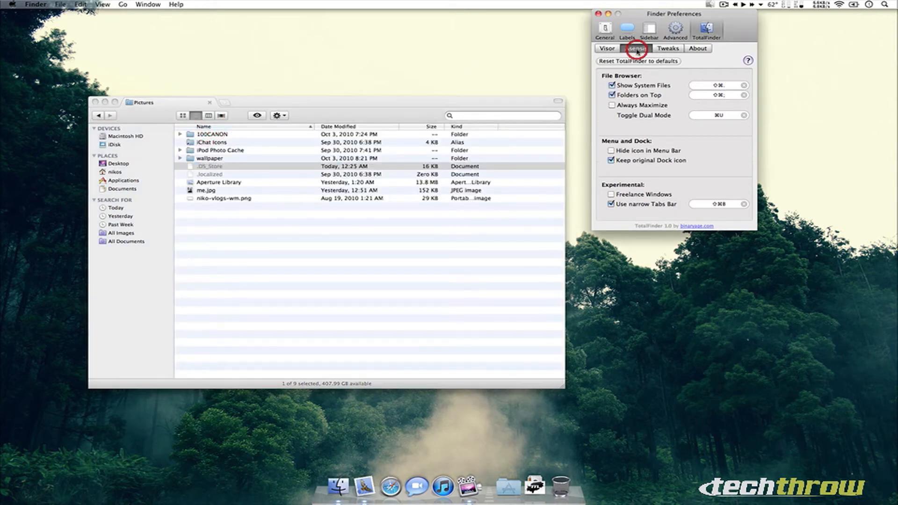
# Turn off The Asepsis Feature in the Asepsis settings and switch to the Visor settings
pyautogui.click(636, 47)
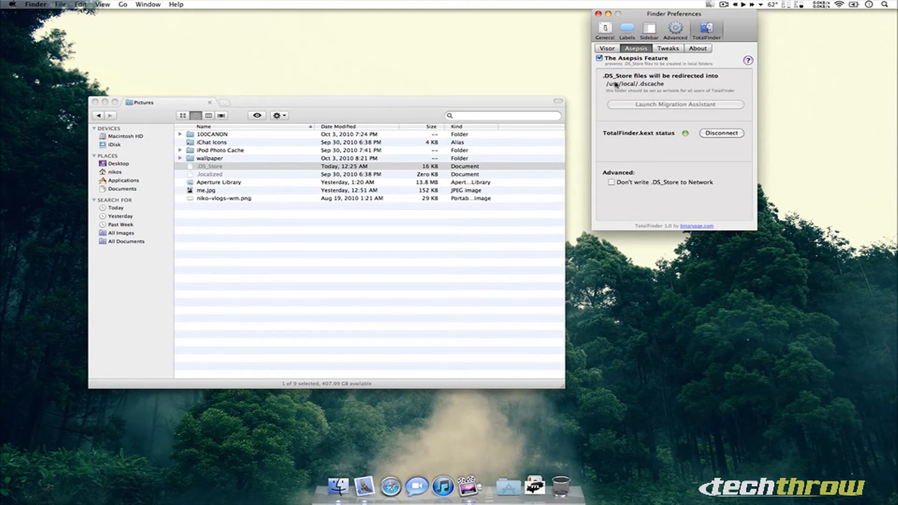
pyautogui.moveTo(621, 112)
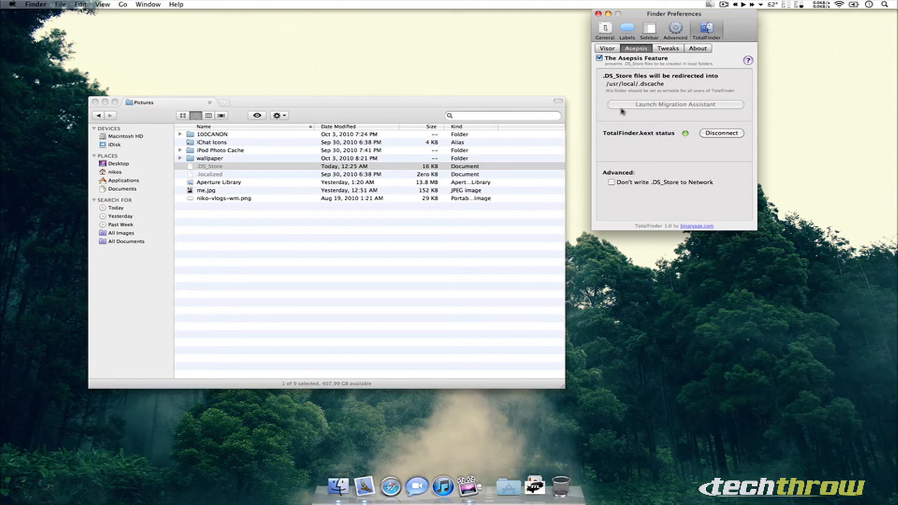
pyautogui.click(600, 58)
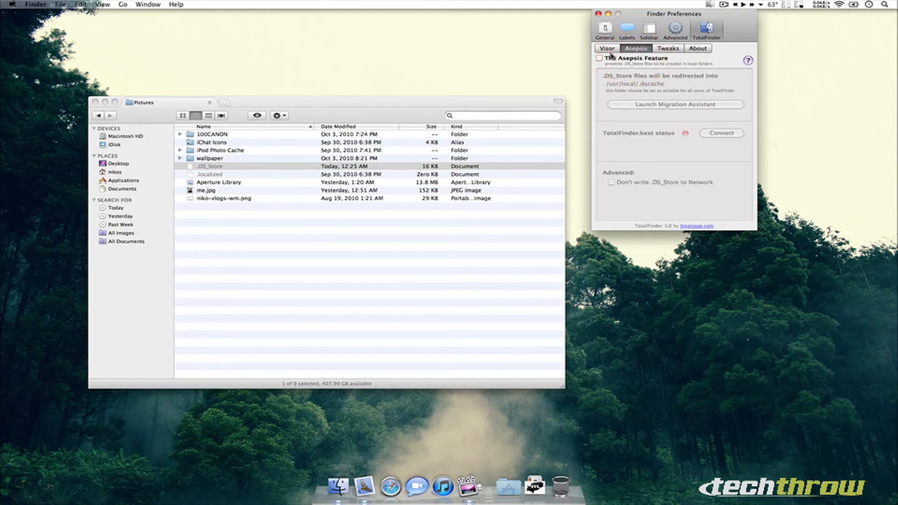
pyautogui.click(607, 48)
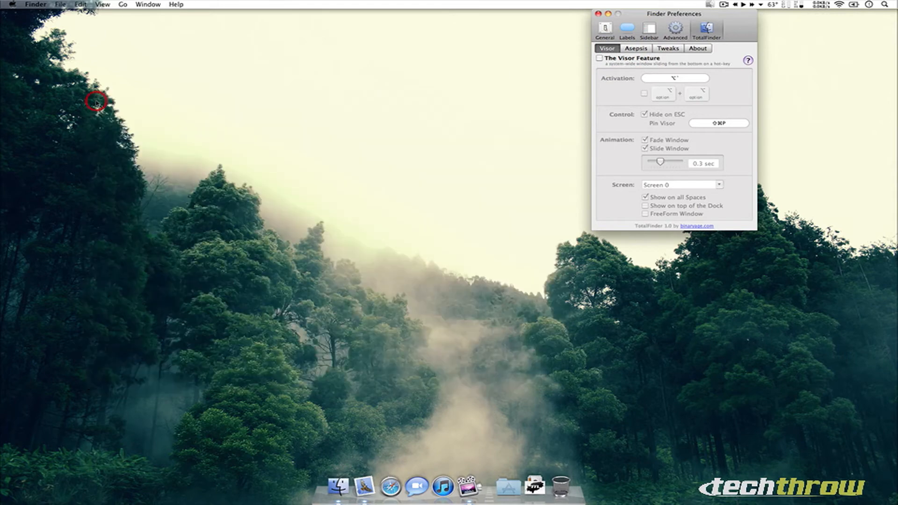
# Enable The Visor Feature and toggle its Fade Window and Slide Window animations
pyautogui.click(600, 58)
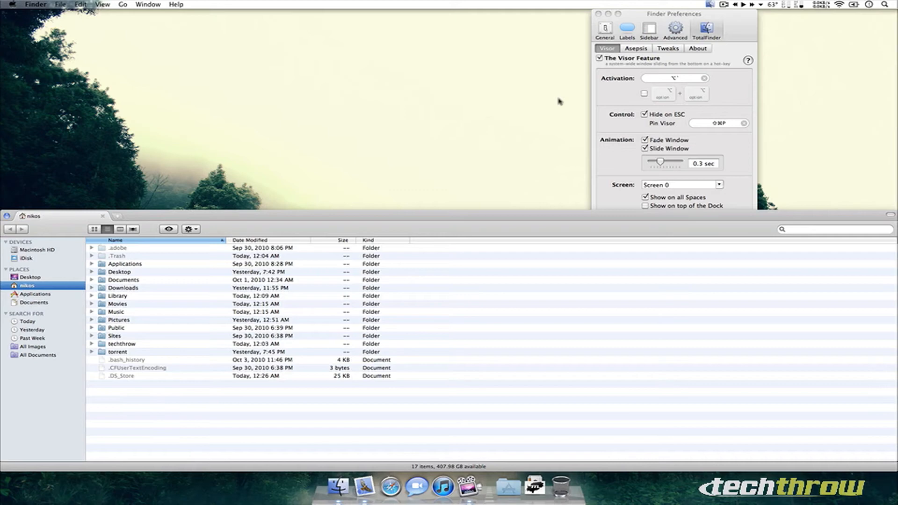
pyautogui.moveTo(395, 200)
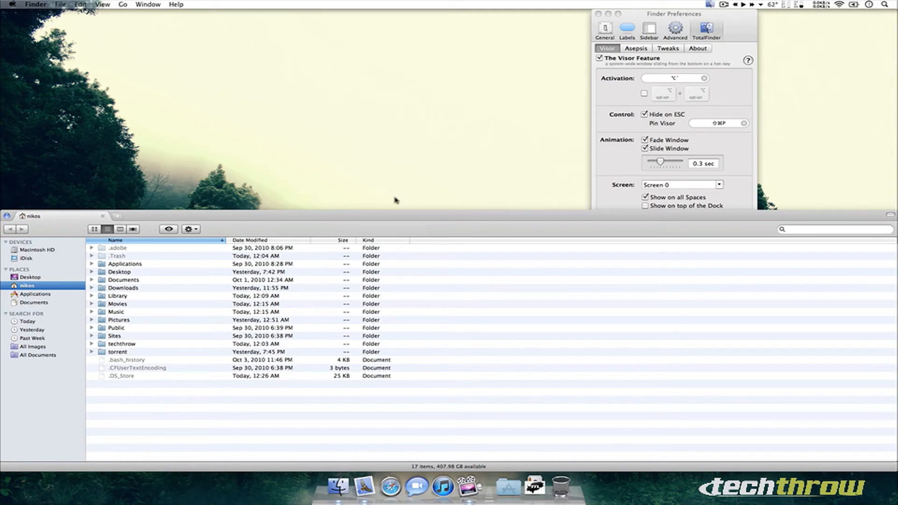
pyautogui.moveTo(318, 223)
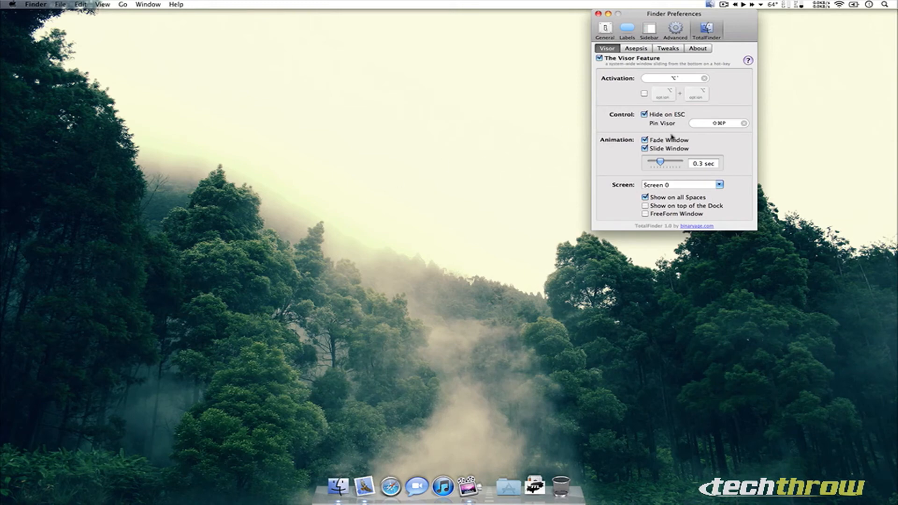
pyautogui.moveTo(673, 132)
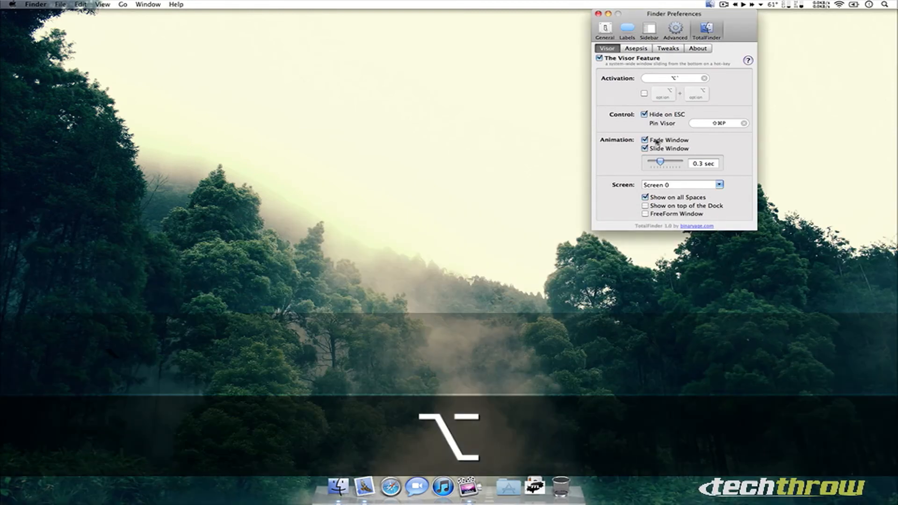
pyautogui.click(644, 140)
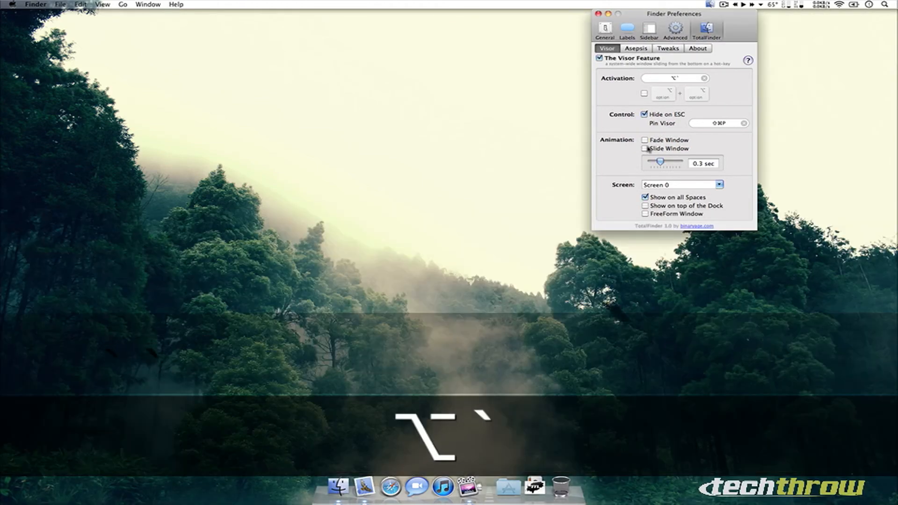
pyautogui.click(644, 148)
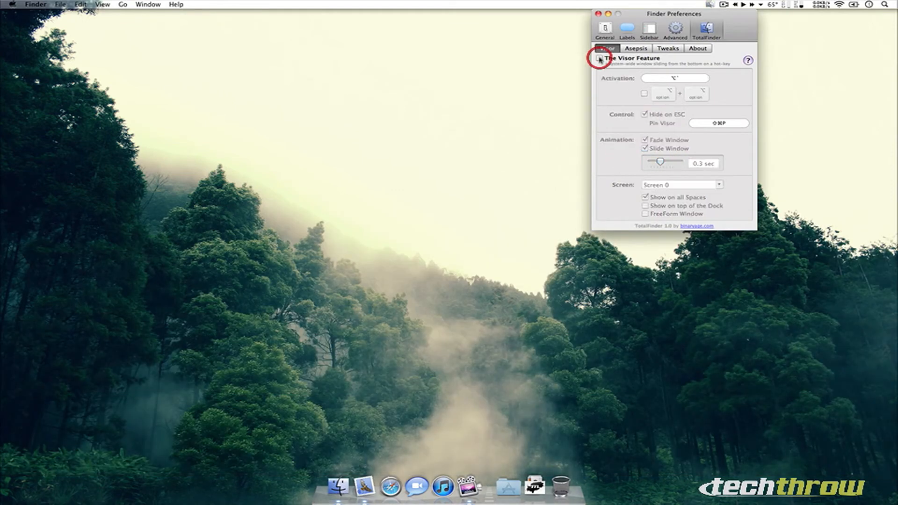
# Disable Visor, open a Finder window with a second tab on Pictures, and select me.jpg
pyautogui.click(599, 14)
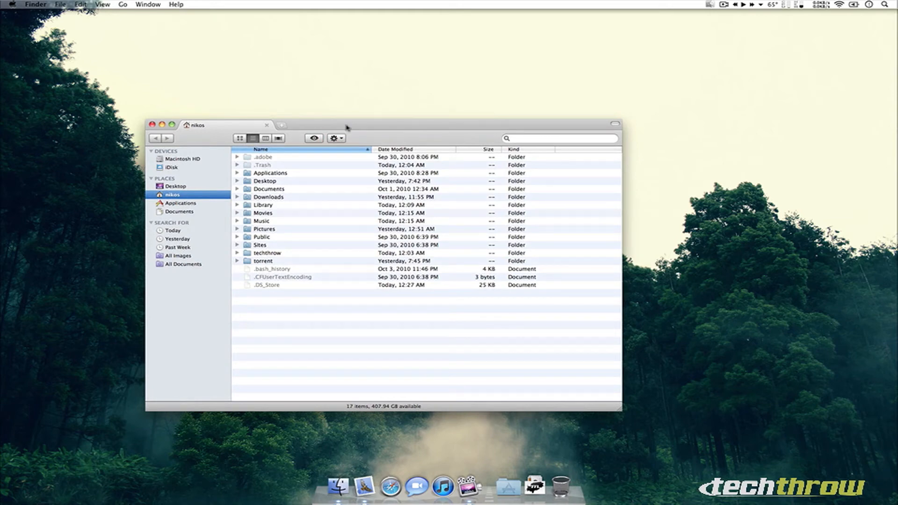
pyautogui.click(280, 124)
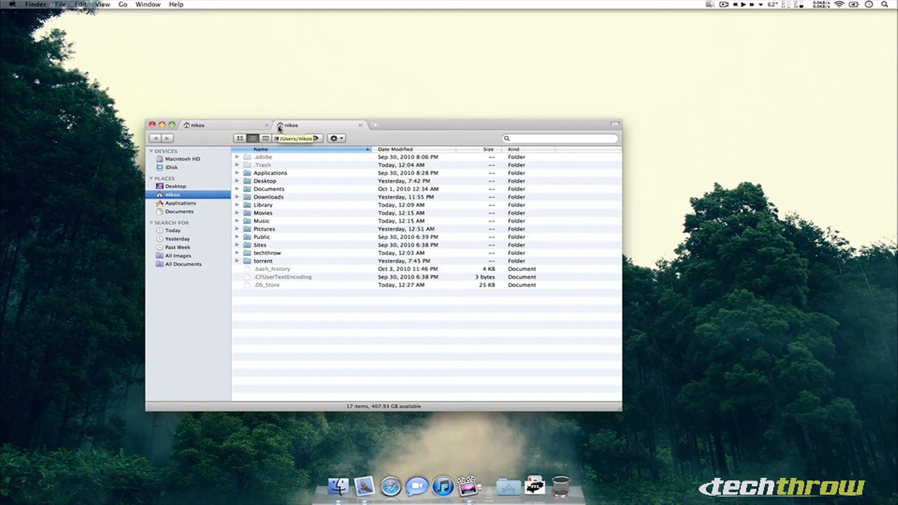
pyautogui.press('cmd+t')
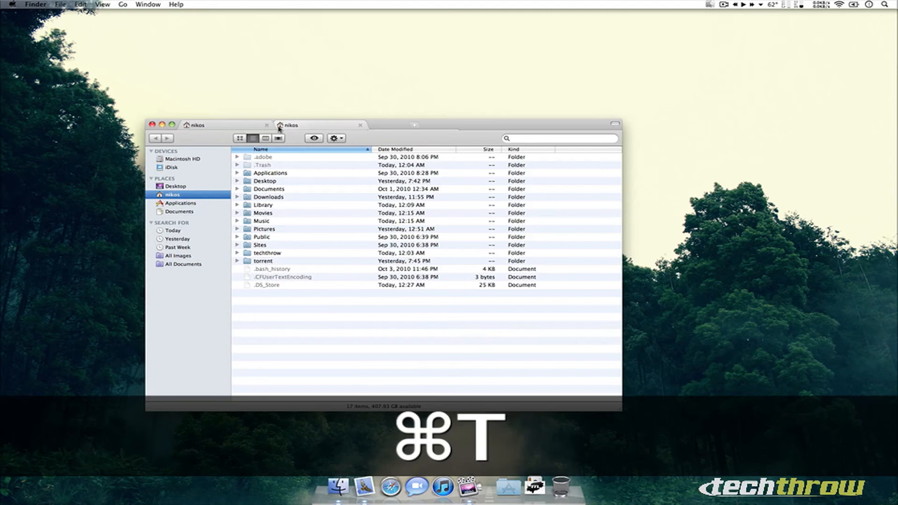
pyautogui.press('cmd+t')
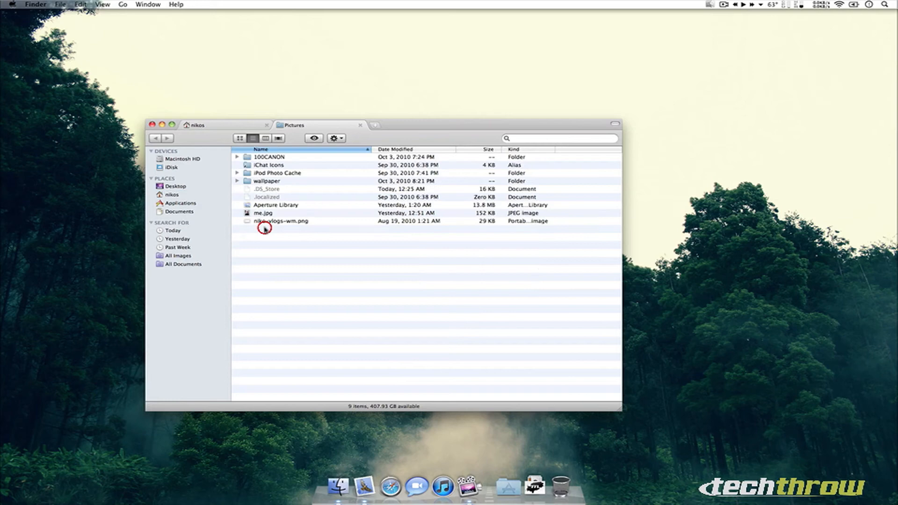
pyautogui.click(262, 212)
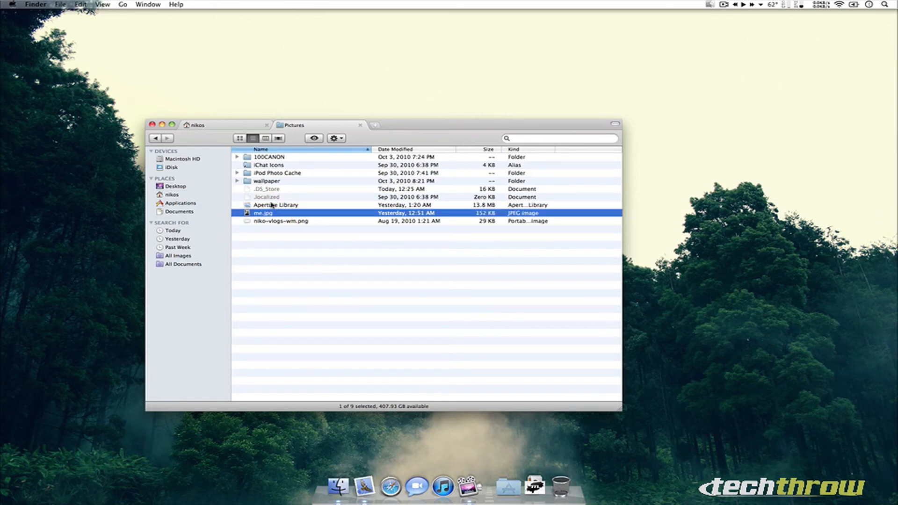
# Drag me.jpg from the Pictures tab onto the nikos home-folder tab
pyautogui.click(172, 194)
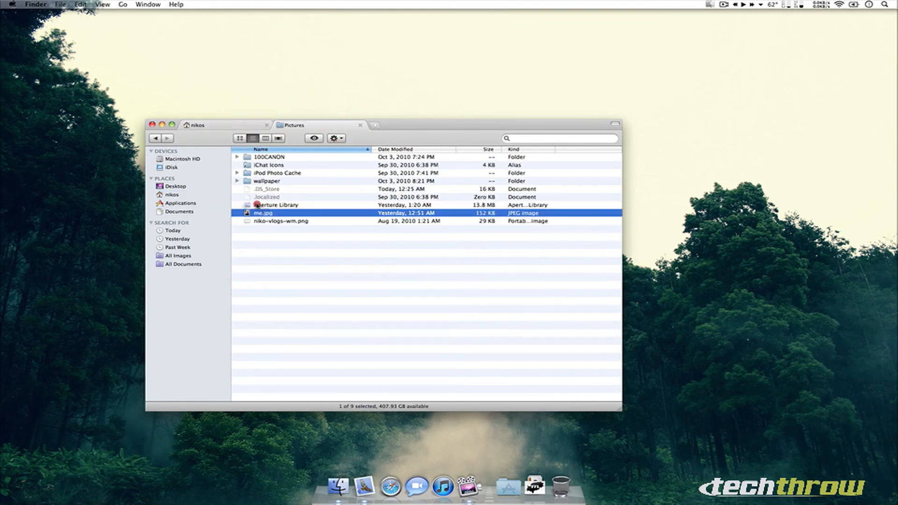
pyautogui.click(172, 194)
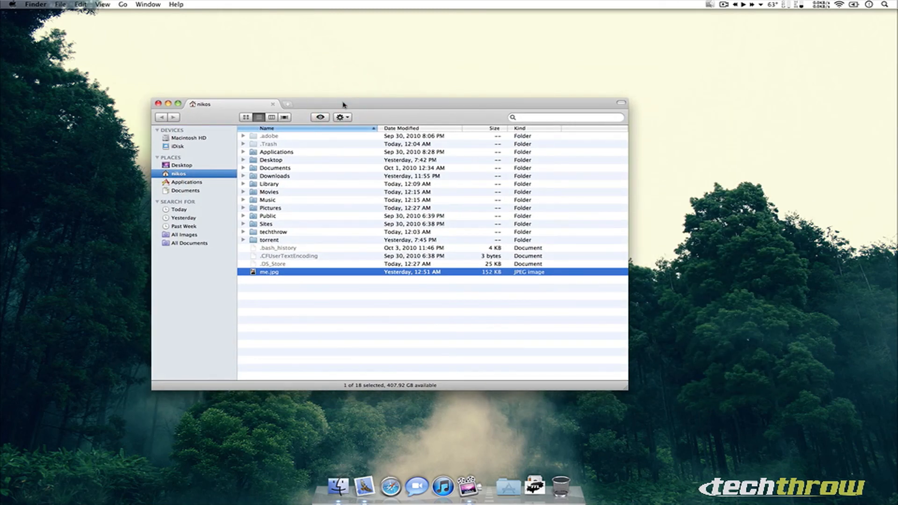
# Toggle Dual Mode with Cmd+U to show two side-by-side panes
pyautogui.press('cmd+u')
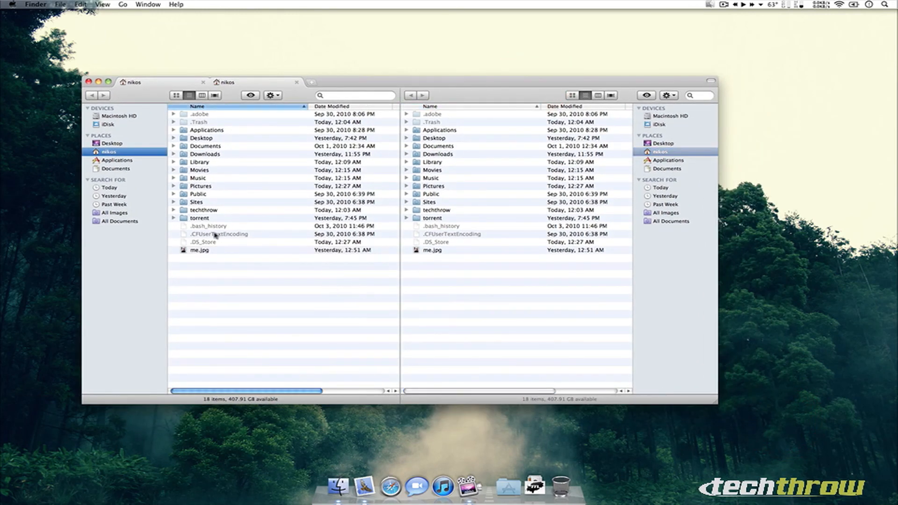
pyautogui.moveTo(435, 186)
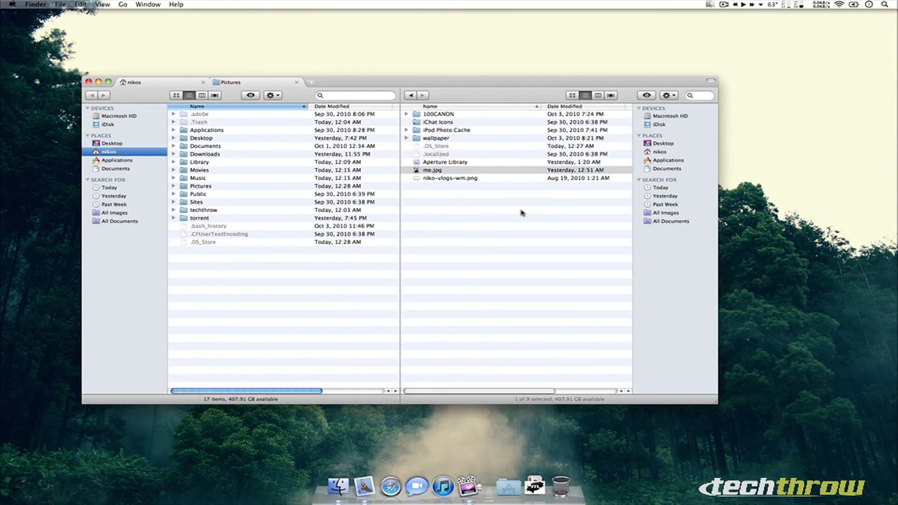
pyautogui.moveTo(679, 283)
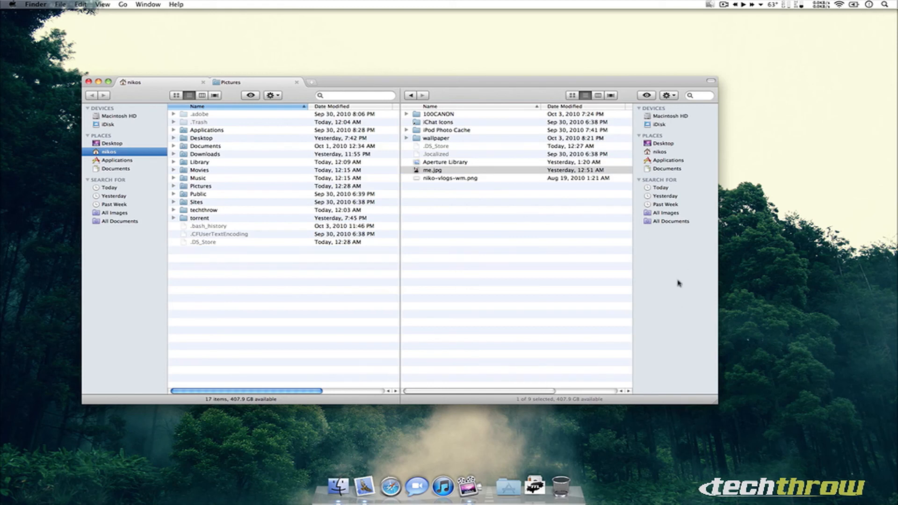
pyautogui.moveTo(130, 190)
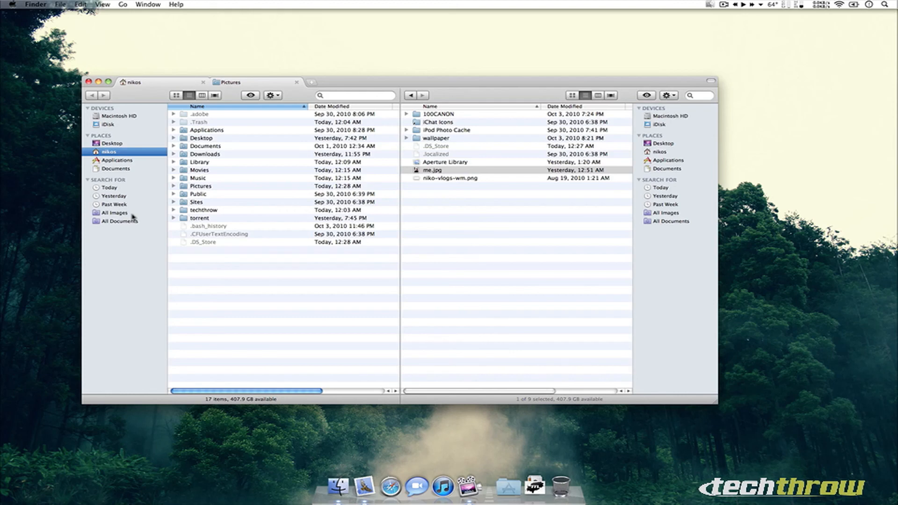
# Turn Dual Mode off with Cmd+U, returning to a single pane
pyautogui.press('cmd+u')
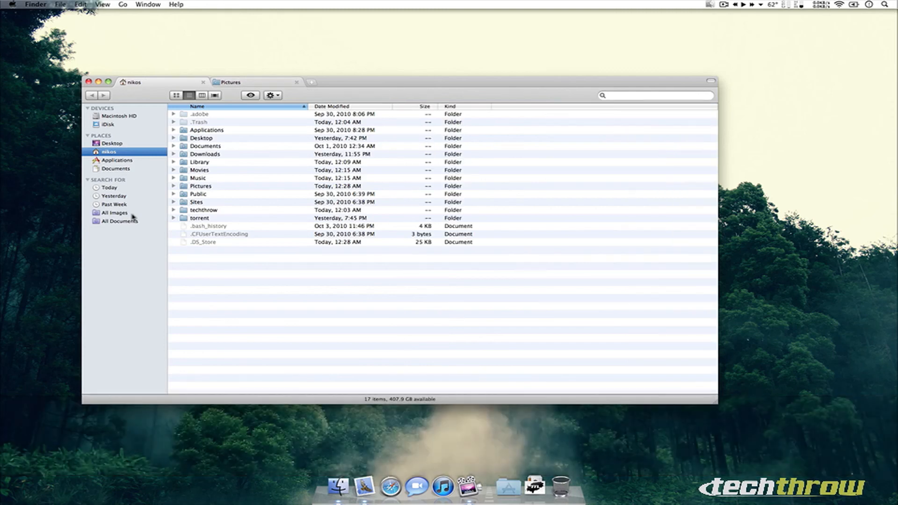
pyautogui.moveTo(367, 5)
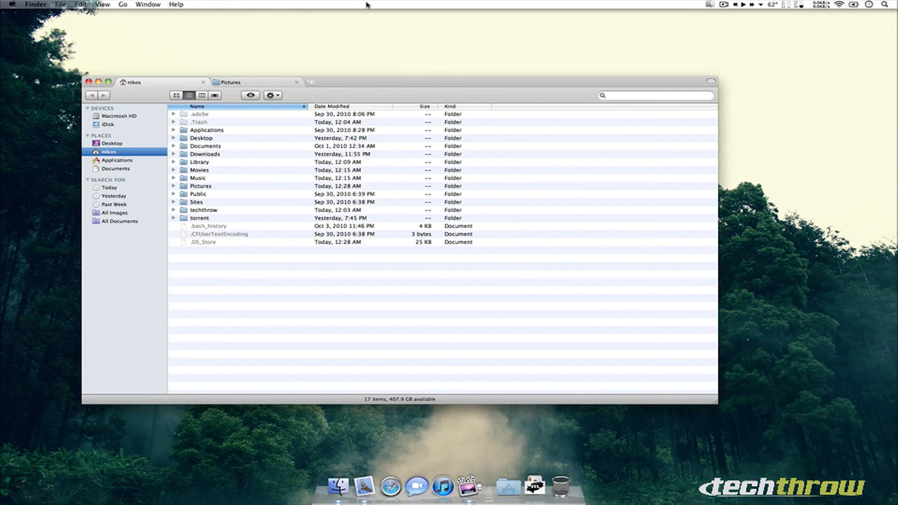
pyautogui.moveTo(709, 4)
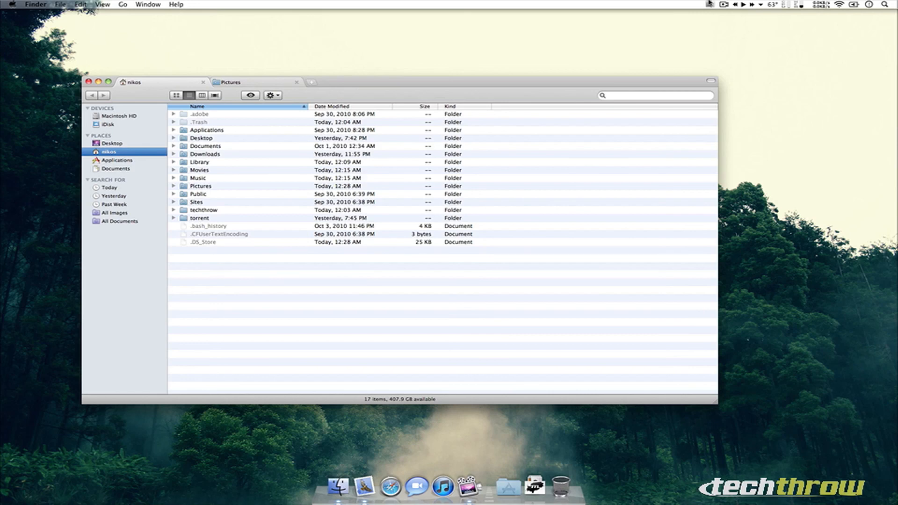
pyautogui.moveTo(456, 3)
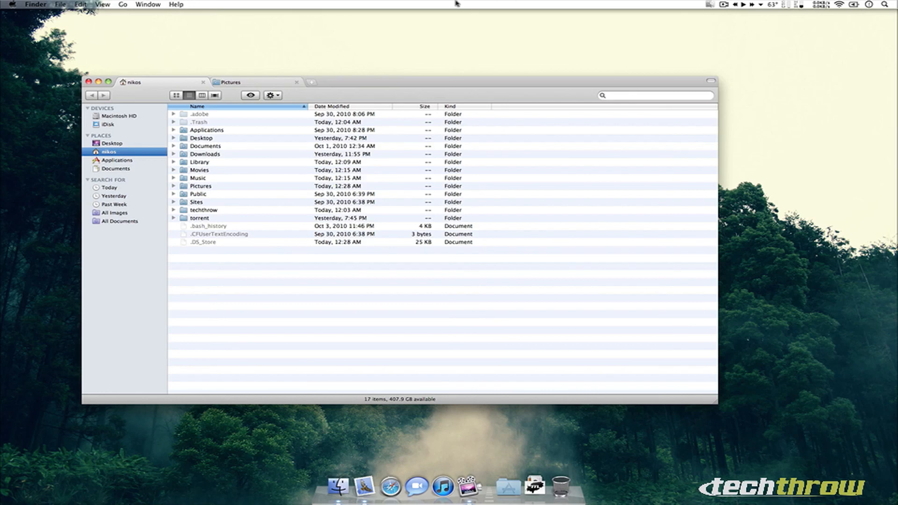